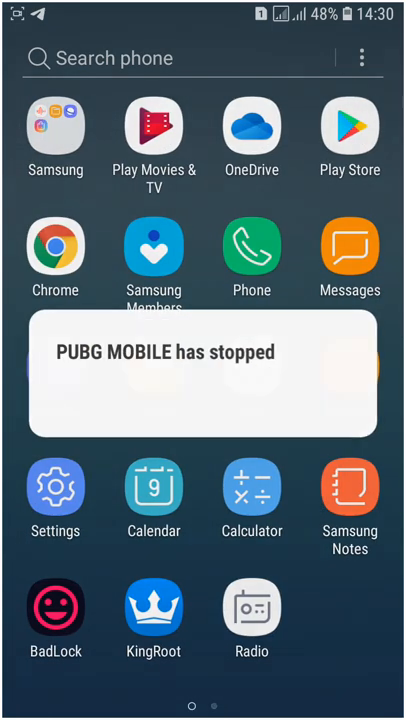
- Launch MT Manager from the app drawer and browse My Files to Internal storage > Download
{"action": "scroll", "scroll_direction": "left", "scroll_amount": 3}
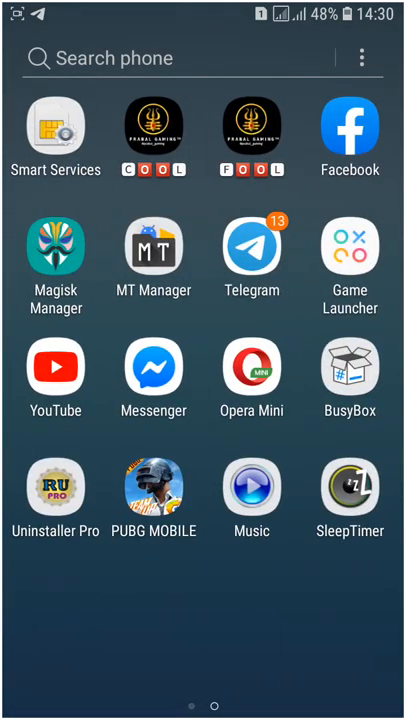
{"action": "left_click", "coordinate": [154, 246]}
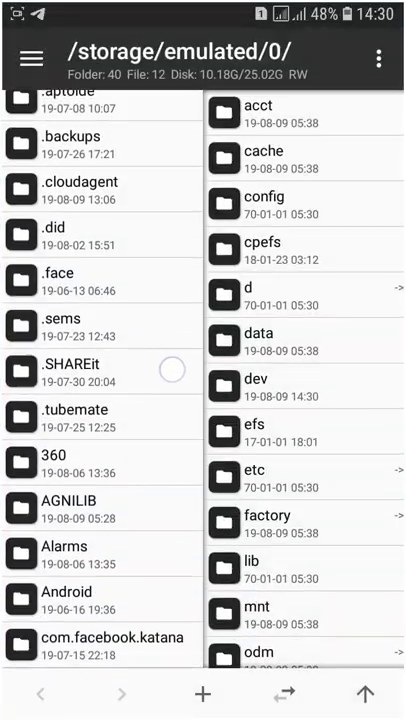
{"action": "scroll", "scroll_direction": "down", "scroll_amount": 3}
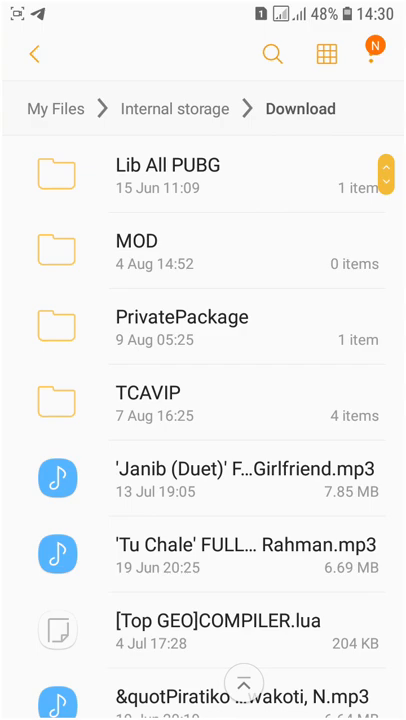
- Check Downloads and the Download folder with GlobalAntiban, then raise the Open from picker
{"action": "left_click", "coordinate": [32, 54]}
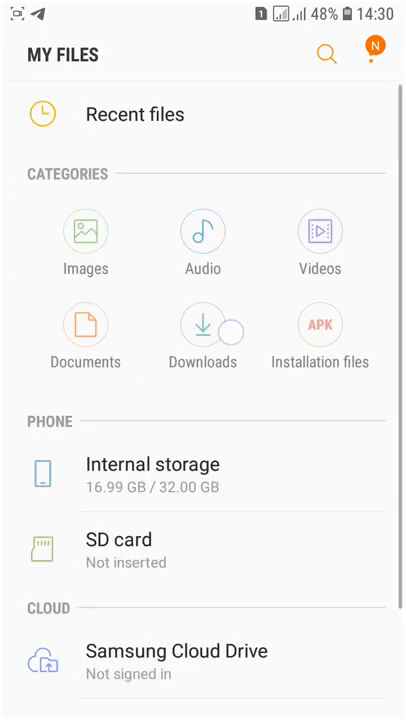
{"action": "left_click", "coordinate": [202, 340]}
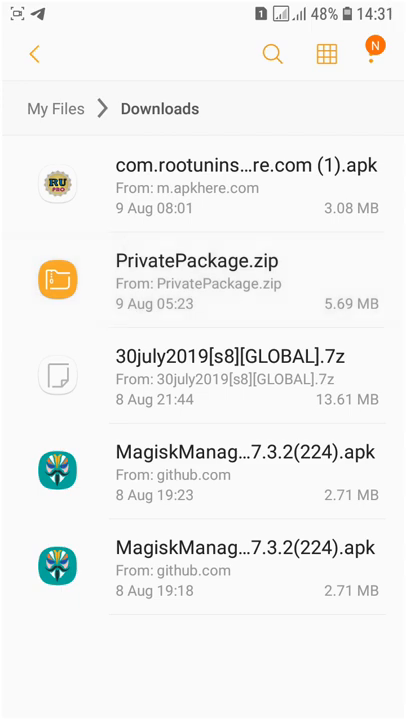
{"action": "left_click", "coordinate": [32, 54]}
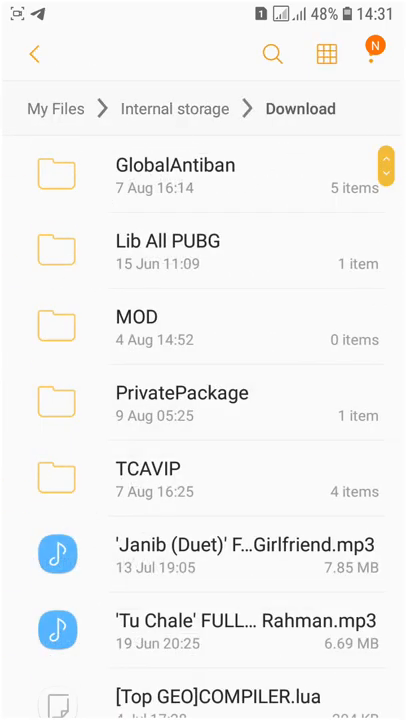
{"action": "left_click", "coordinate": [180, 404]}
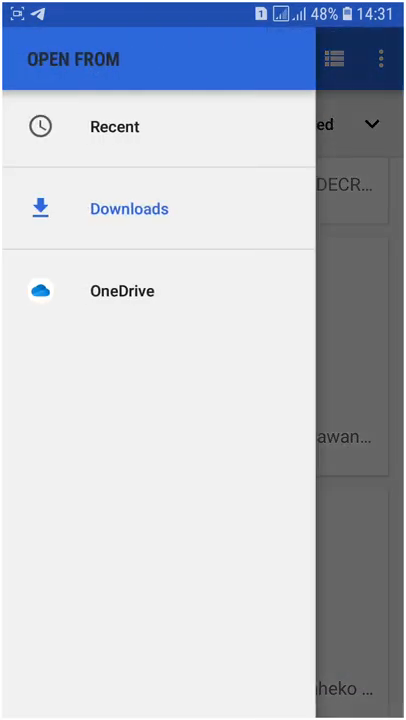
- Dismiss the picker and browse Magisk Manager's side menu before returning home
{"action": "left_click", "coordinate": [128, 208]}
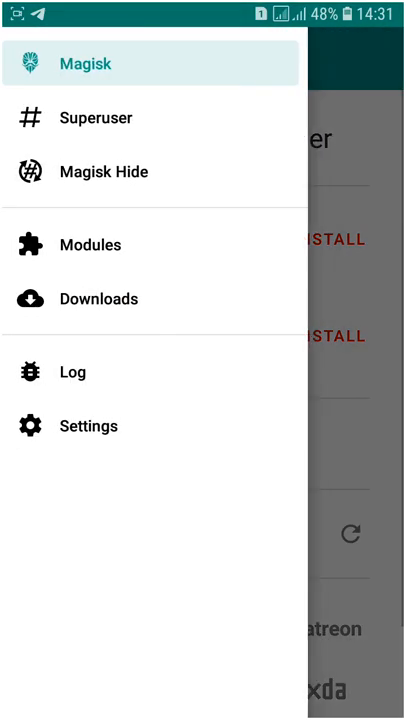
{"action": "left_click", "coordinate": [88, 244]}
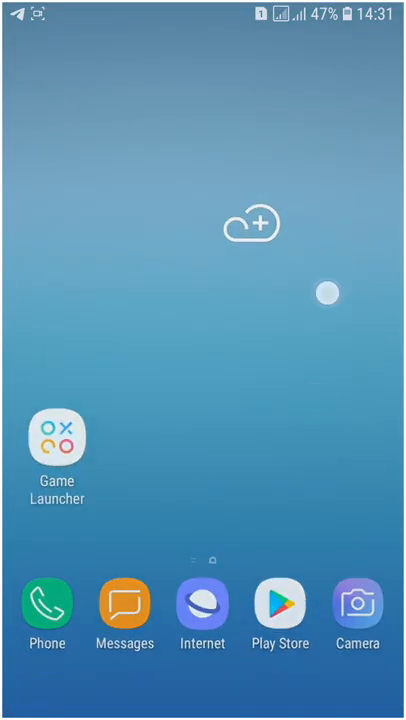
- Reopen MT Manager at the internal storage root showing GlobalAntiban and AGNILIB
{"action": "scroll", "scroll_direction": "up", "scroll_amount": 3}
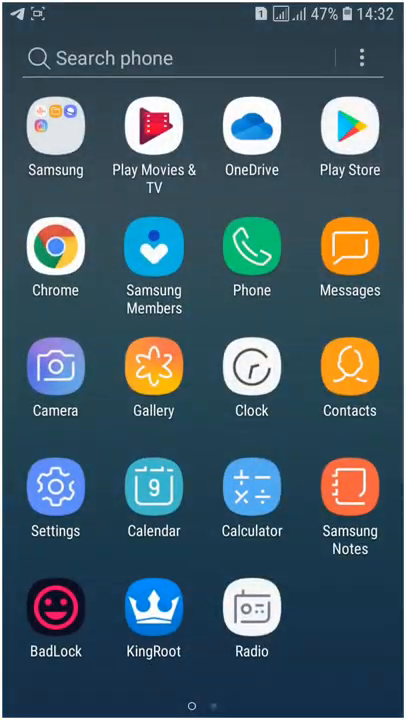
{"action": "scroll", "scroll_direction": "left", "scroll_amount": 3}
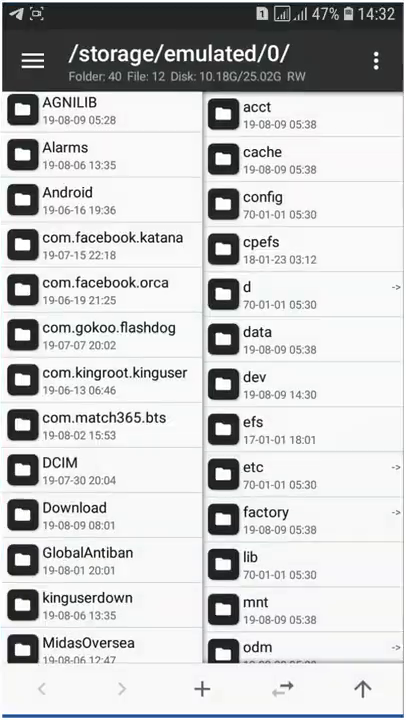
{"action": "scroll", "scroll_direction": "down", "scroll_amount": 3}
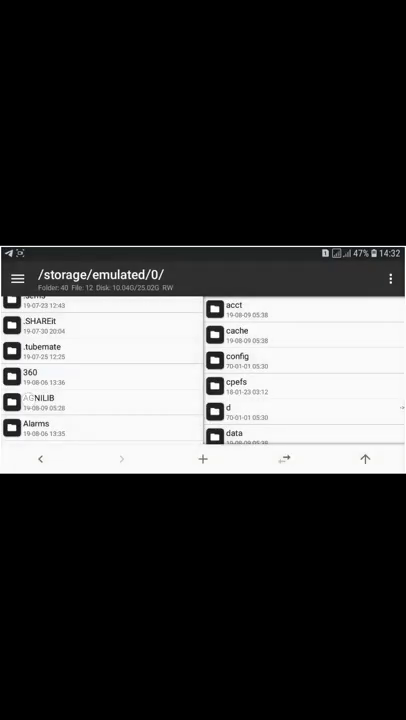
- Execute the .sh script in AGNILIB/GLOBAL and return to /storage/emulated/0
{"action": "scroll", "scroll_direction": "down", "scroll_amount": 3}
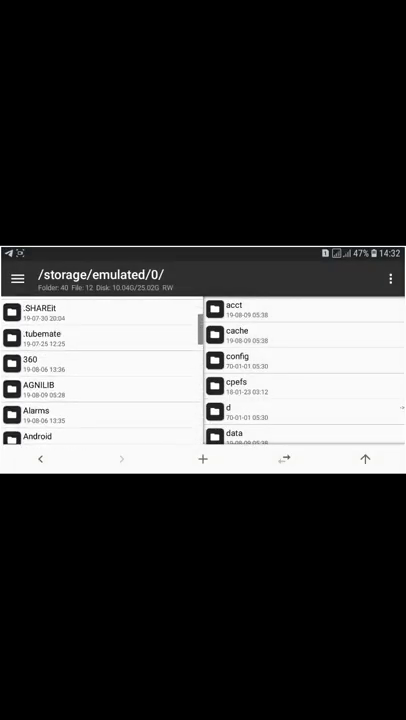
{"action": "double_click", "coordinate": [36, 388]}
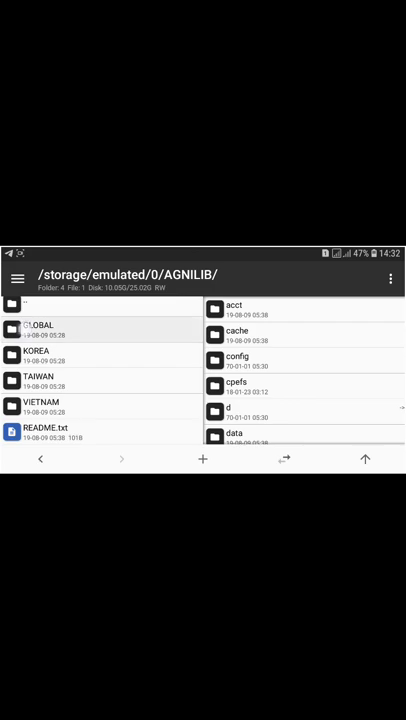
{"action": "left_click", "coordinate": [44, 328]}
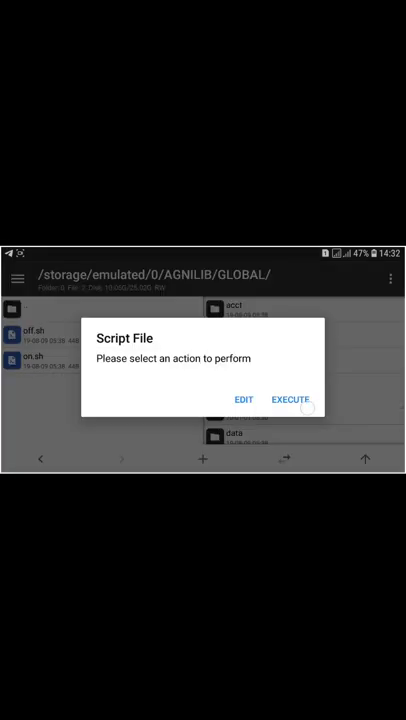
{"action": "left_click", "coordinate": [290, 400]}
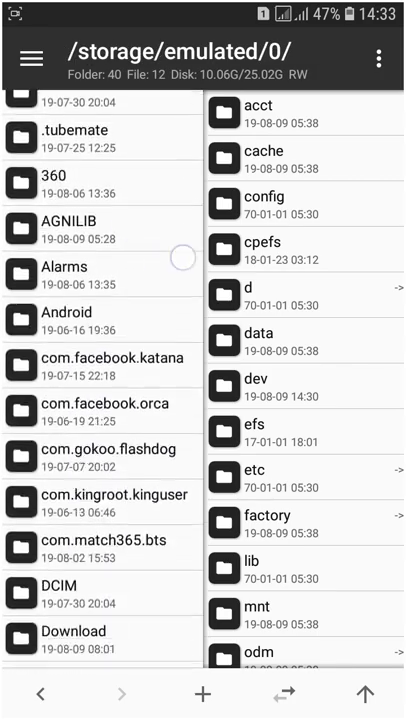
- Scroll internal storage to the GlobalAntiban folder with ModLibs, OriginalLibs and the ANTIBAN scripts
{"action": "scroll", "scroll_direction": "down", "scroll_amount": 3}
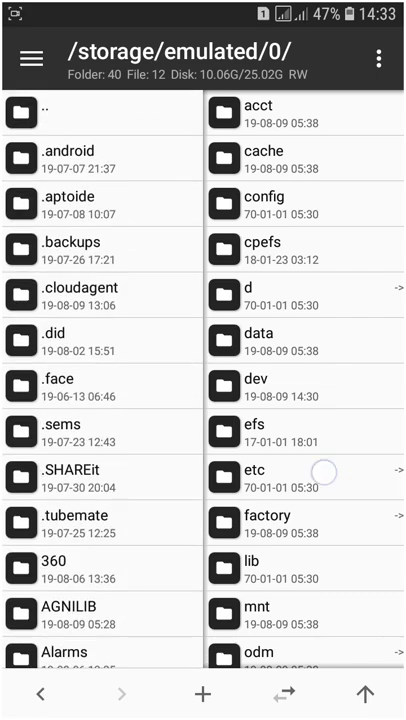
{"action": "scroll", "scroll_direction": "down", "scroll_amount": 3}
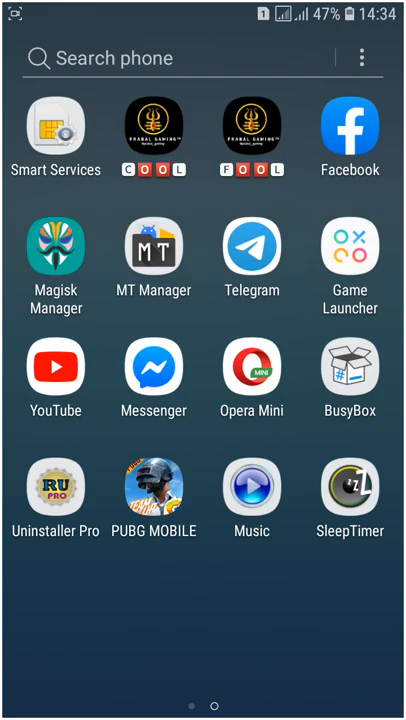
{"action": "scroll", "scroll_direction": "left", "scroll_amount": 3}
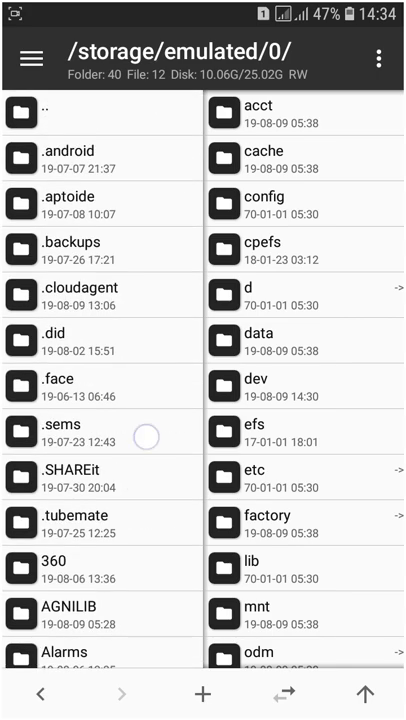
{"action": "scroll", "scroll_direction": "down", "scroll_amount": 3}
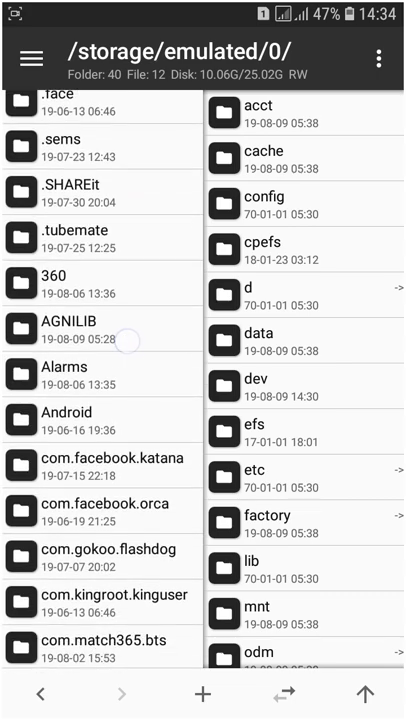
{"action": "scroll", "scroll_direction": "down", "scroll_amount": 3}
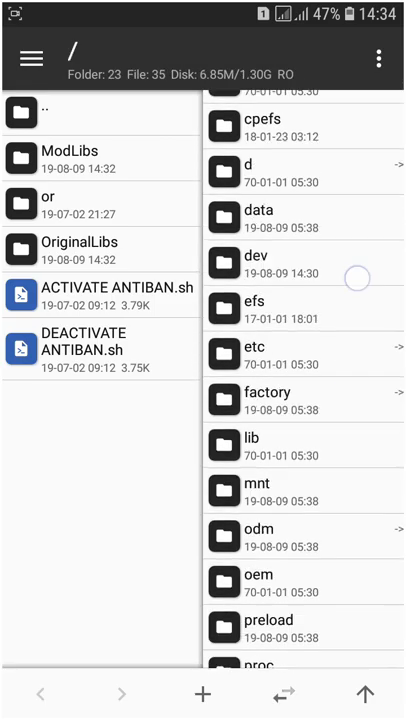
- Copy all 18 files from /data/data/com.tencent.ig/lib into GlobalAntiban/OriginalLibs
{"action": "scroll", "scroll_direction": "down", "scroll_amount": 3}
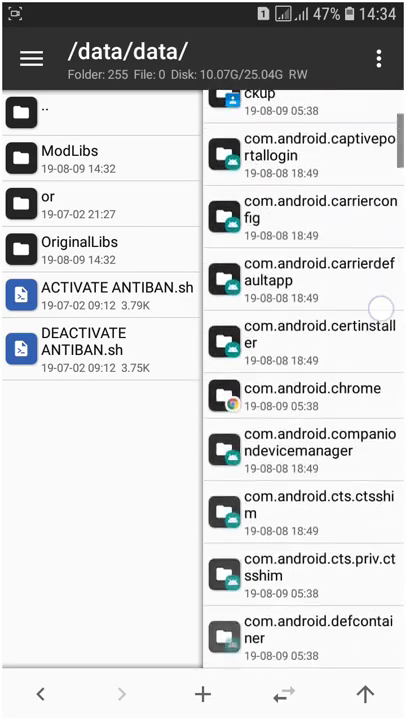
{"action": "scroll", "scroll_direction": "down", "scroll_amount": 3}
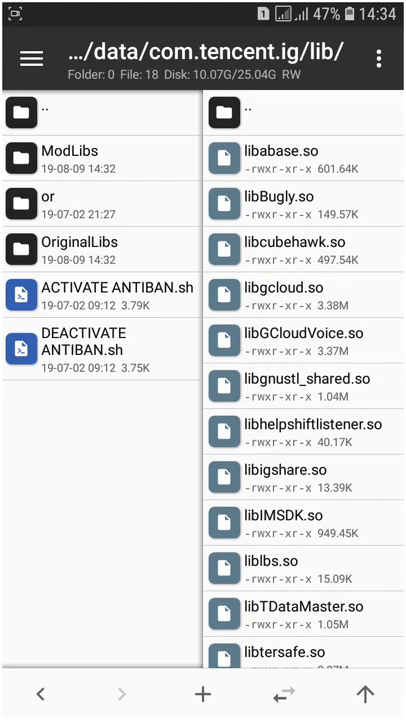
{"action": "left_click", "coordinate": [76, 248]}
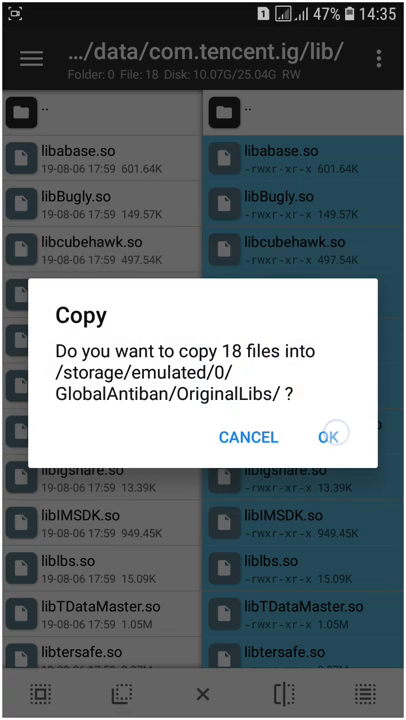
{"action": "left_click", "coordinate": [332, 436]}
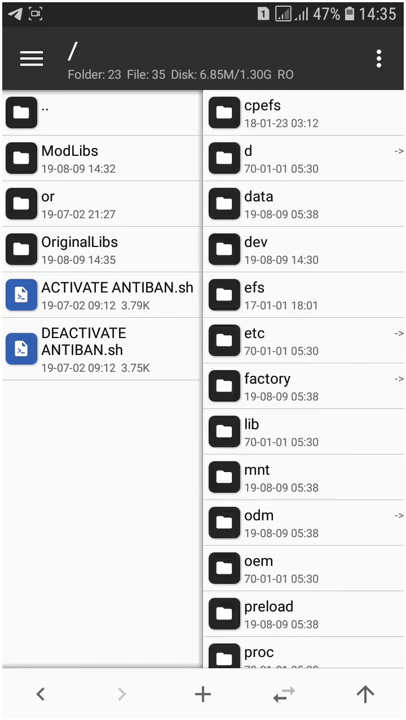
- Copy the 12 ModLibs .so files into /system/bin/PUBG/mod with Copy and replace for all conflicts
{"action": "scroll", "scroll_direction": "down", "scroll_amount": 3}
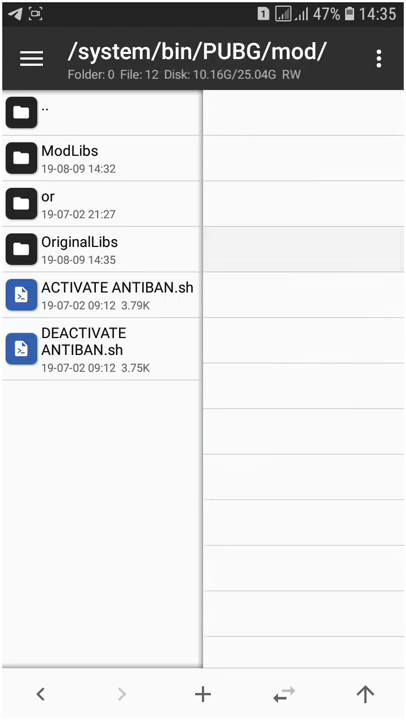
{"action": "left_click", "coordinate": [100, 248]}
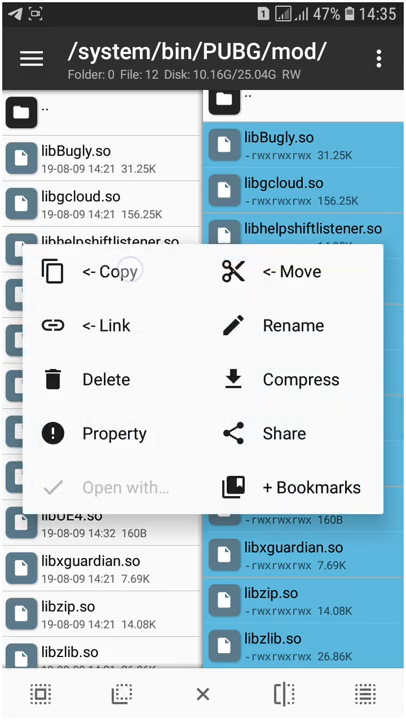
{"action": "left_click", "coordinate": [110, 270]}
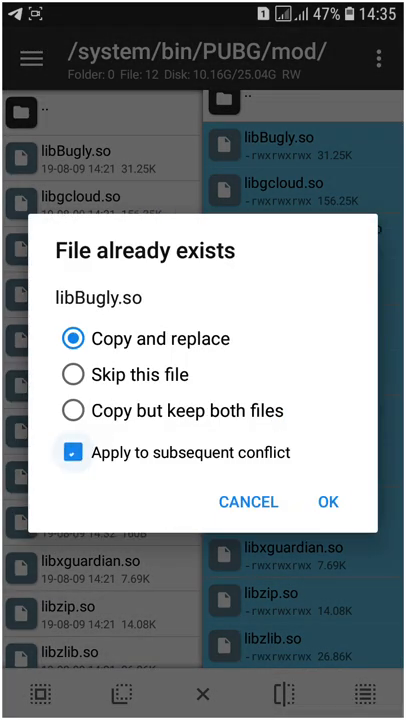
{"action": "left_click", "coordinate": [328, 502]}
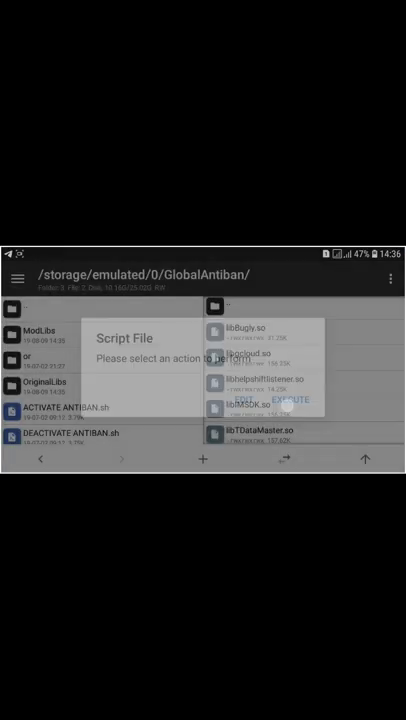
- Execute ACTIVATE ANTIBAN.sh from GlobalAntiban and return to /storage/emulated/0
{"action": "left_click", "coordinate": [286, 400]}
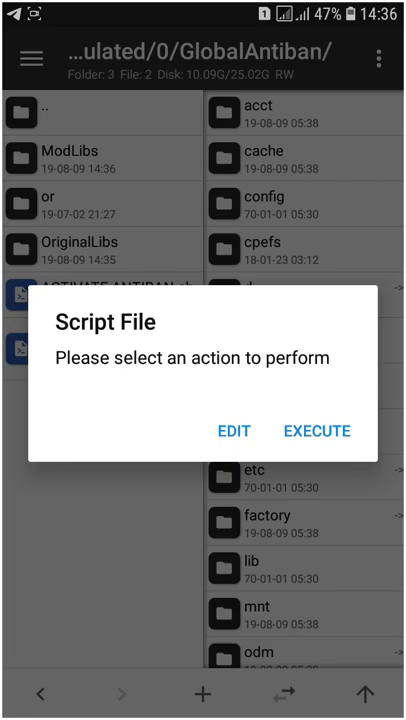
{"action": "left_click", "coordinate": [316, 432]}
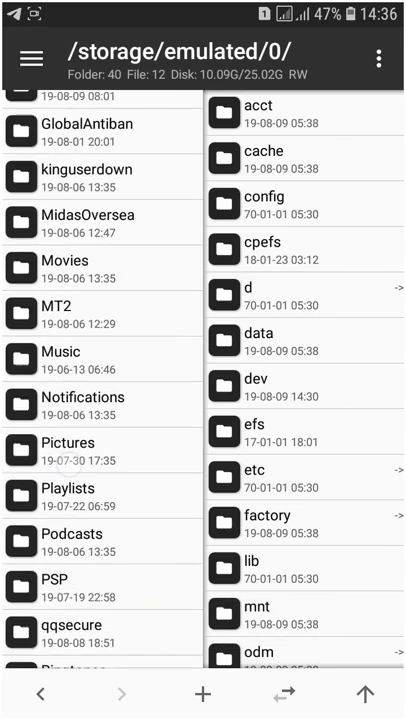
- Pull down the notification shade over the internal storage folder list
{"action": "scroll", "scroll_direction": "up", "scroll_amount": 3}
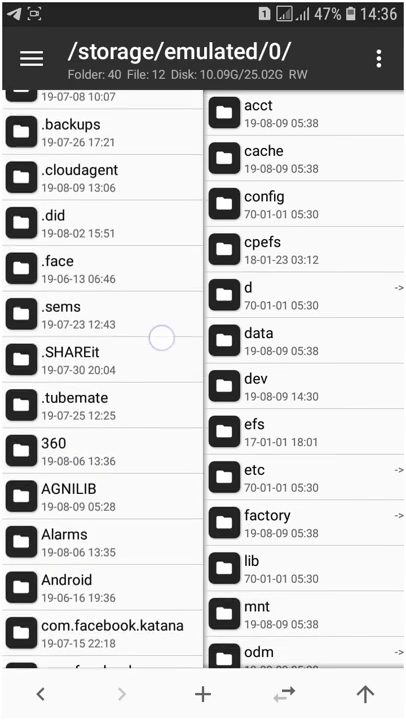
{"action": "left_click", "coordinate": [68, 488]}
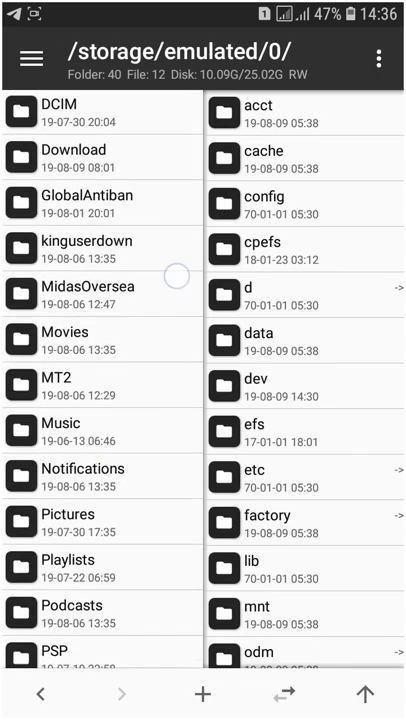
{"action": "scroll", "scroll_direction": "down", "scroll_amount": 3}
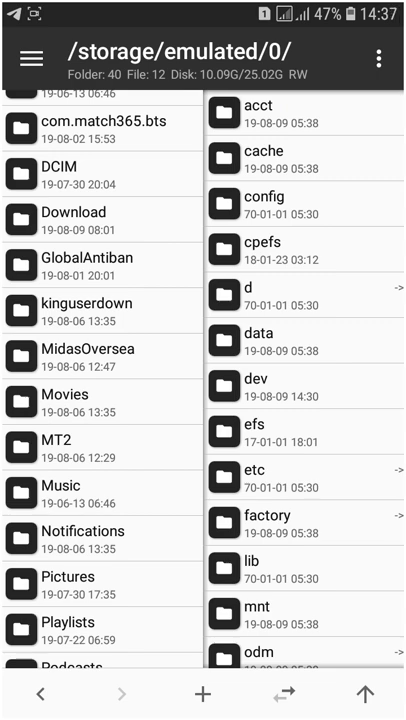
{"action": "scroll", "scroll_direction": "down", "scroll_amount": 3}
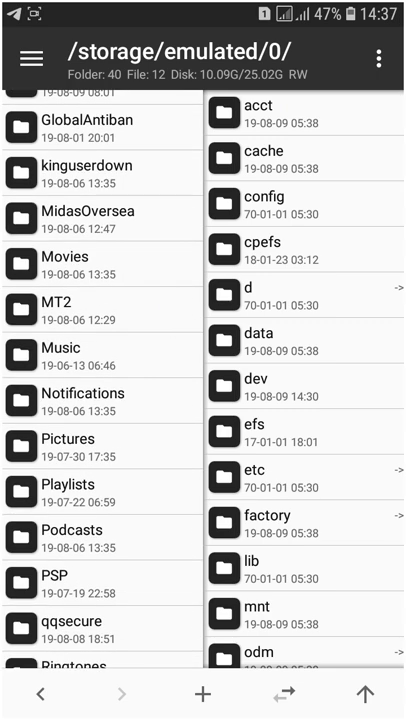
{"action": "scroll", "scroll_direction": "down", "scroll_amount": 3}
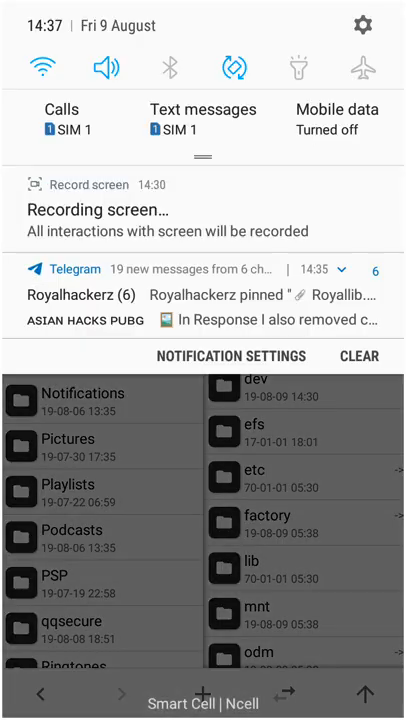